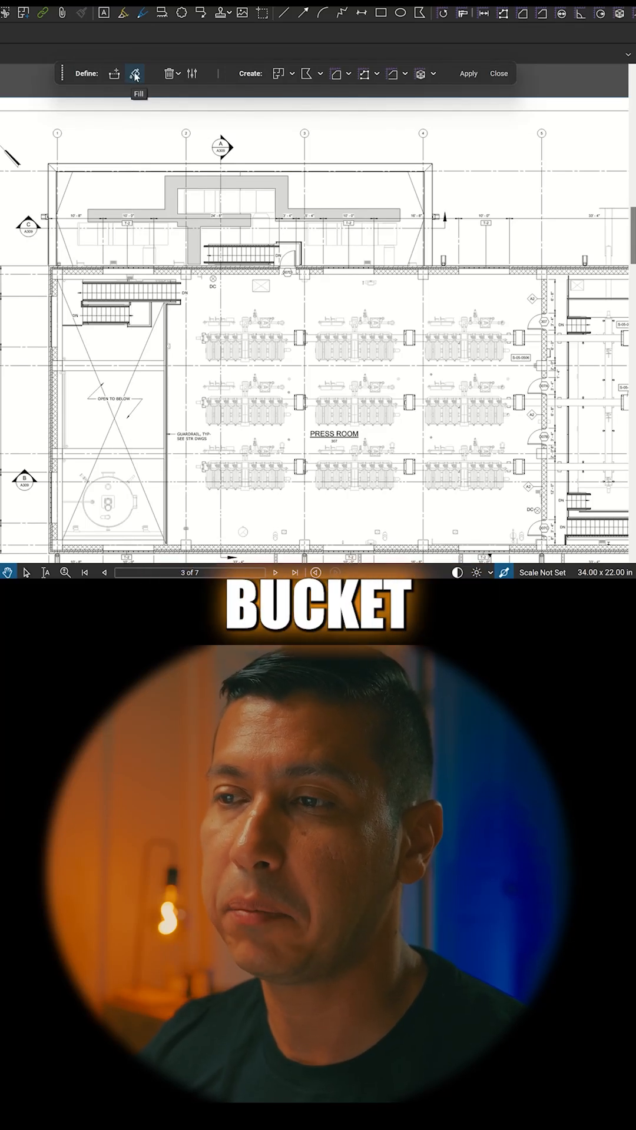
Activate the Dynamic Fill bucket and zoom to the gray hallway above the press room
{"action": "left_click", "coordinate": [135, 73]}
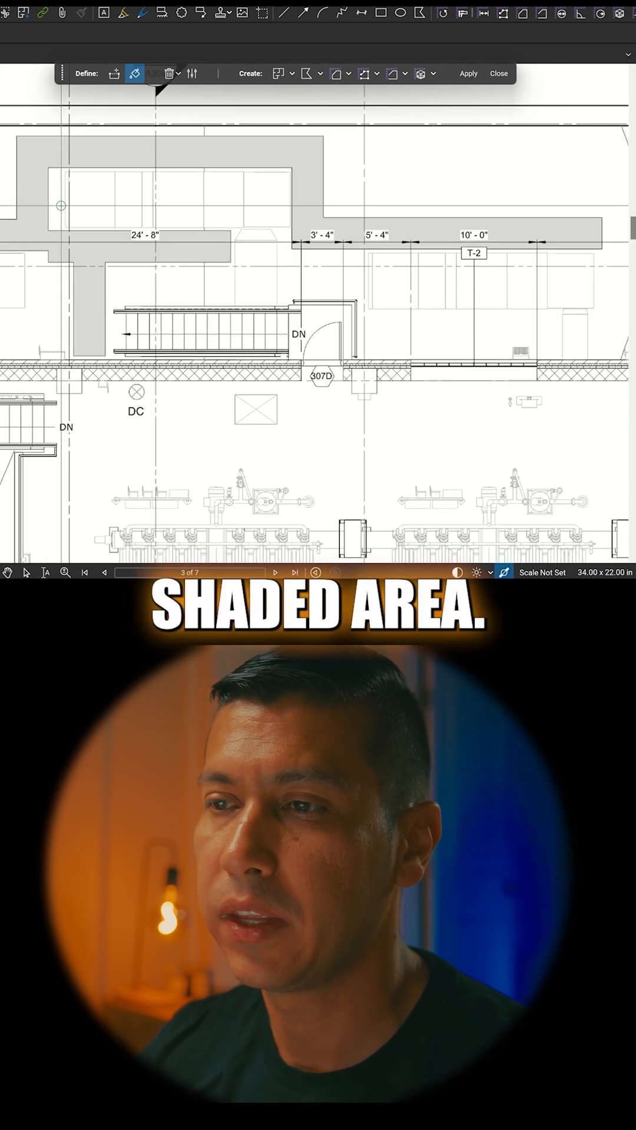
{"action": "left_click", "coordinate": [135, 73]}
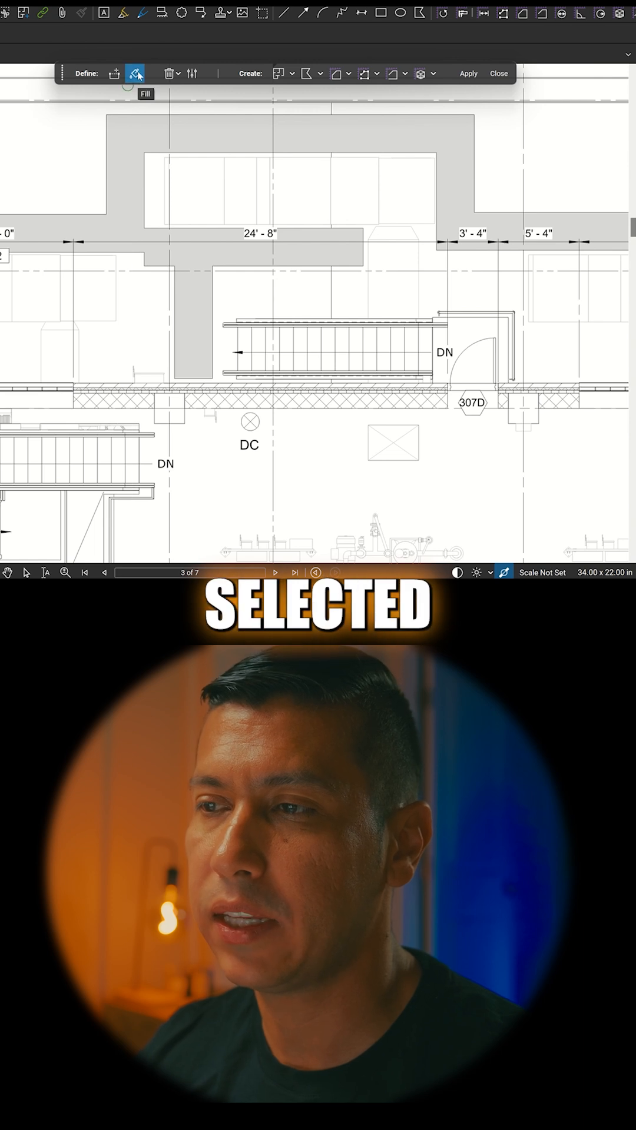
{"action": "mouse_move", "coordinate": [193, 73]}
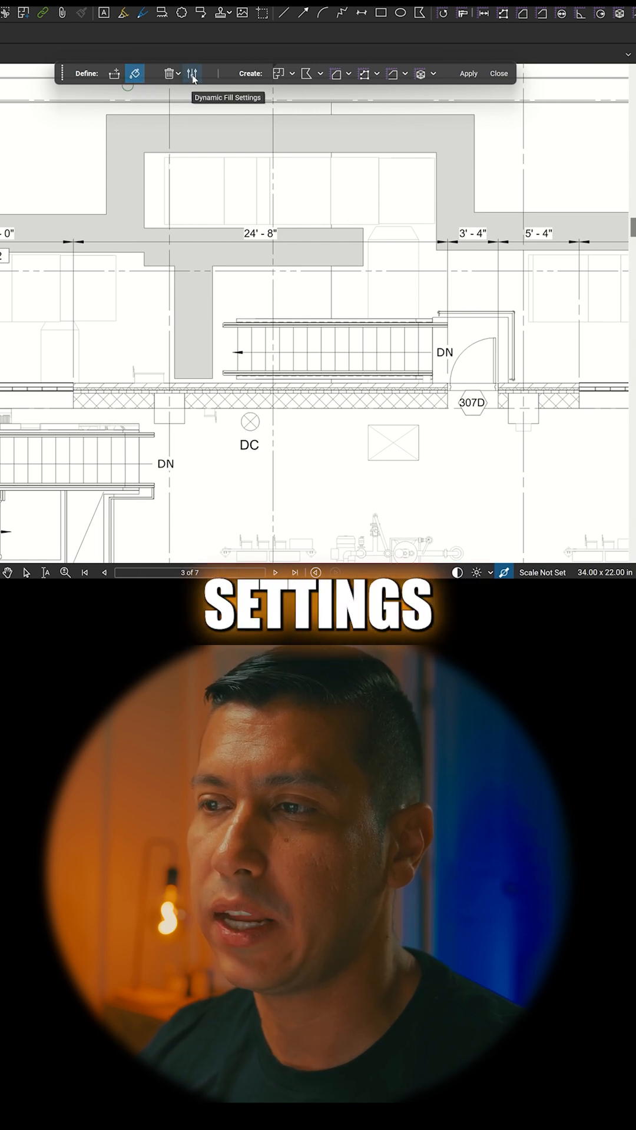
Set Dynamic Fill to Low edge sensitivity, 84% fill size and 10% fill speed, then return to filling
{"action": "left_click", "coordinate": [192, 73]}
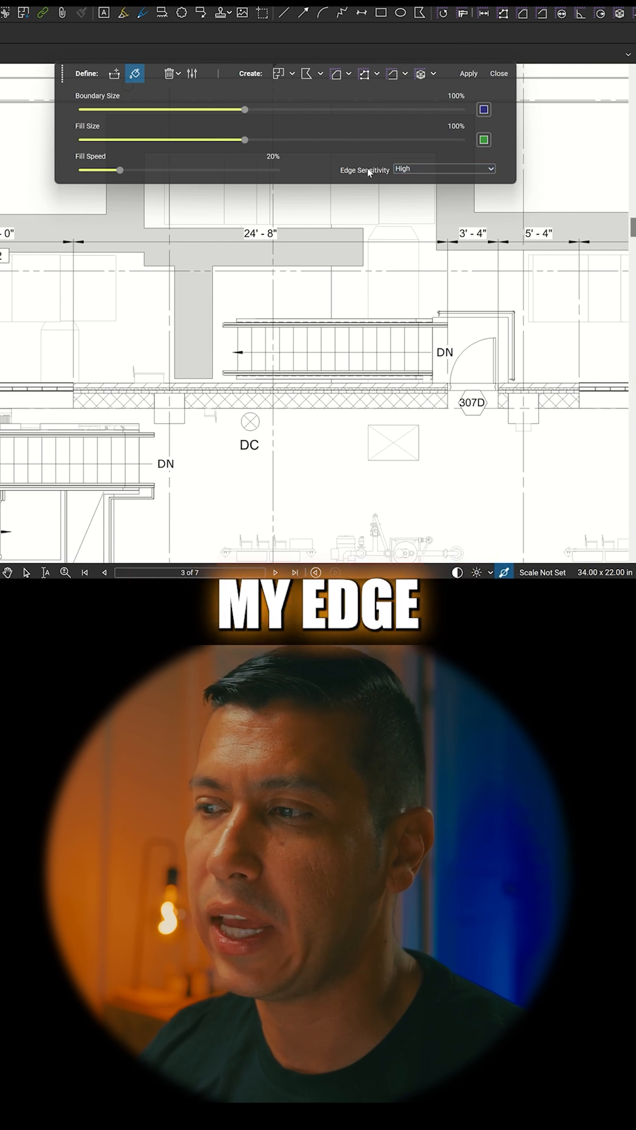
{"action": "left_click", "coordinate": [444, 169]}
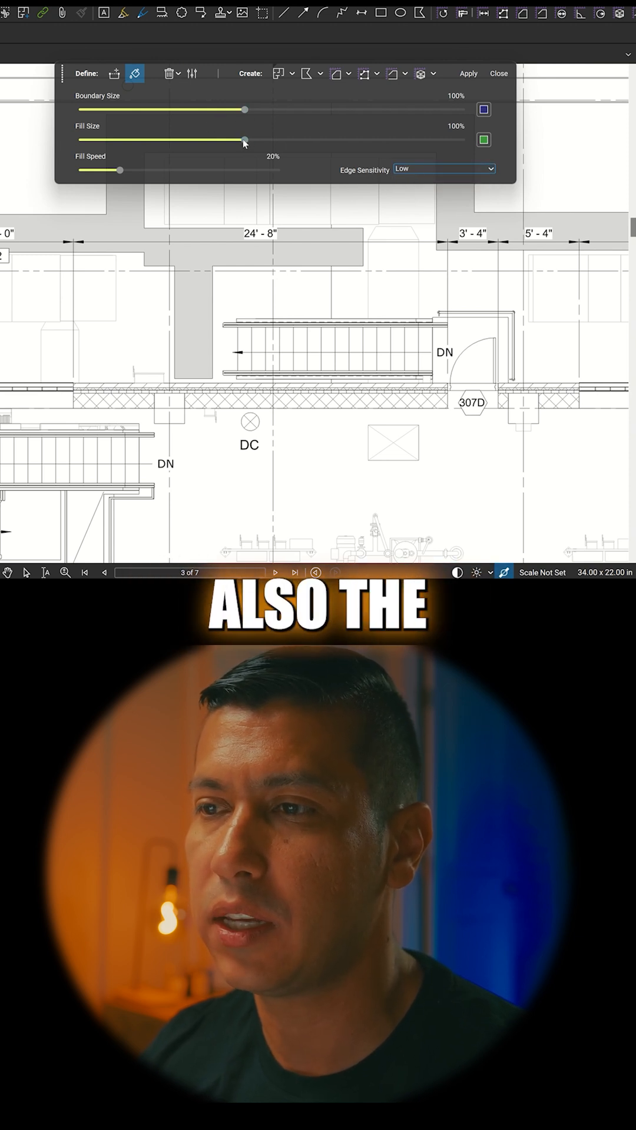
{"action": "left_click_drag", "start_coordinate": [245, 141], "coordinate": [210, 141]}
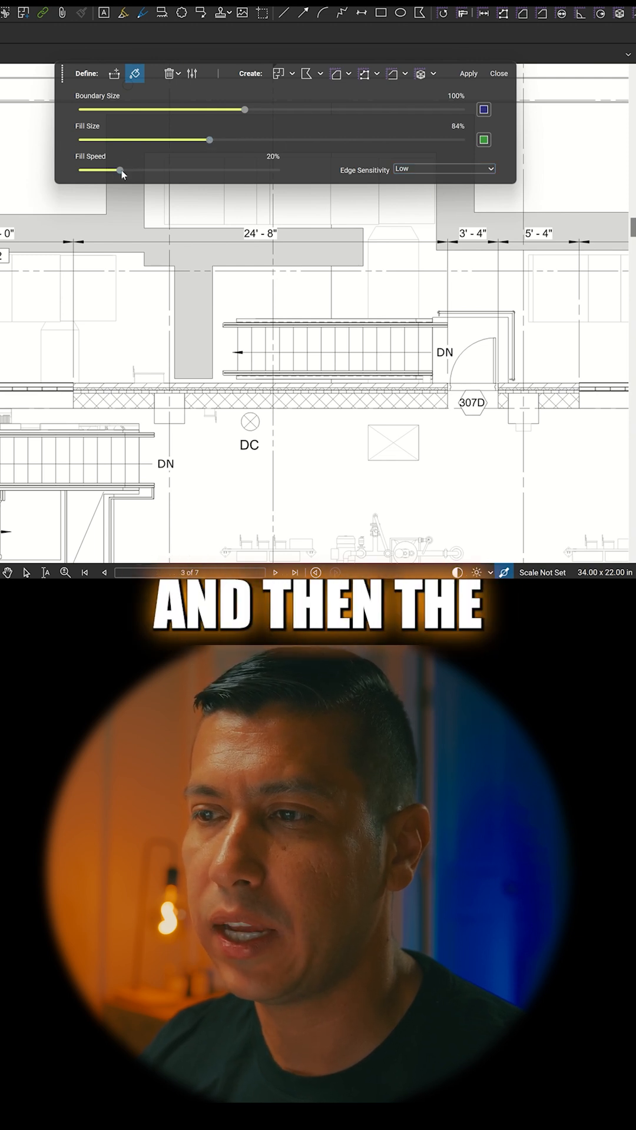
{"action": "left_click_drag", "start_coordinate": [120, 170], "coordinate": [97, 171]}
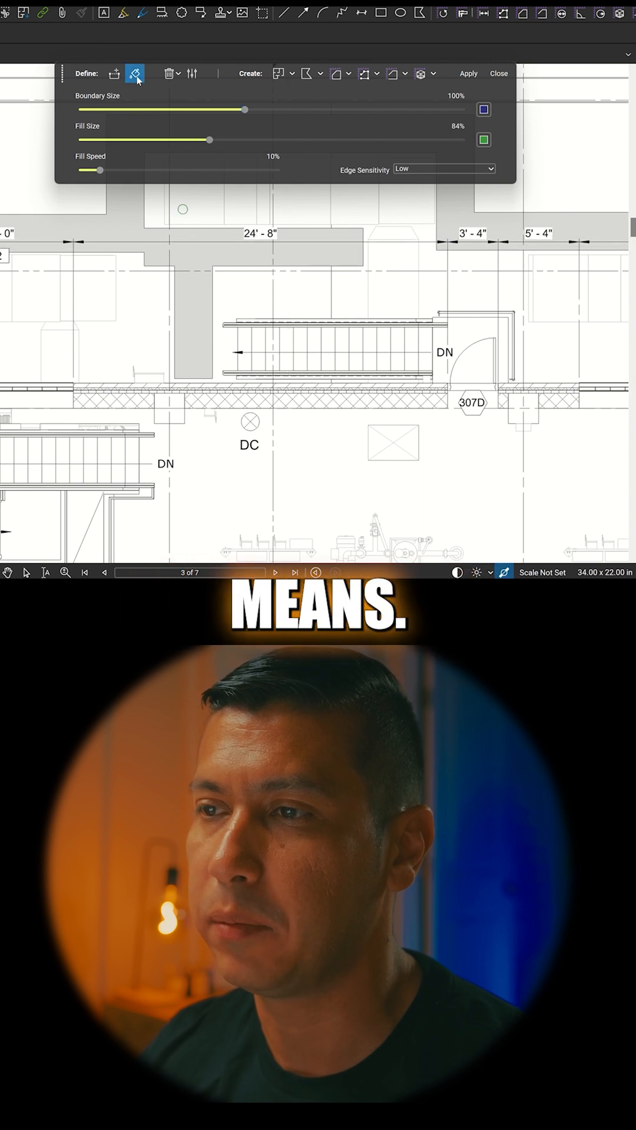
{"action": "left_click", "coordinate": [135, 73]}
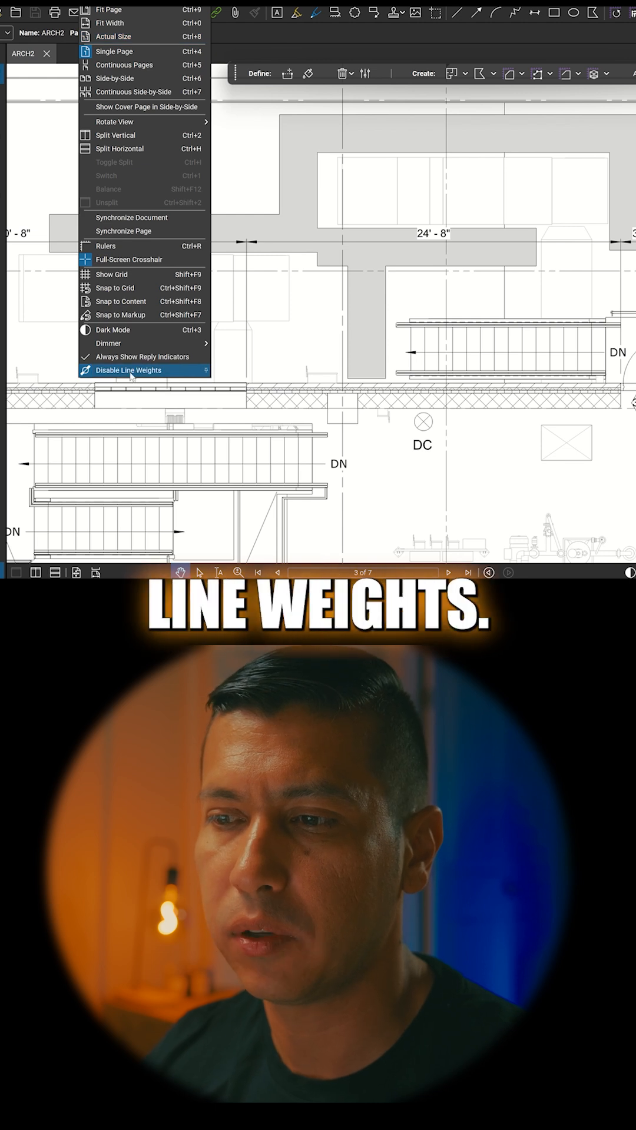
Disable line weights in the View menu so hallway edges show thin, and reselect Fill
{"action": "left_click", "coordinate": [129, 370]}
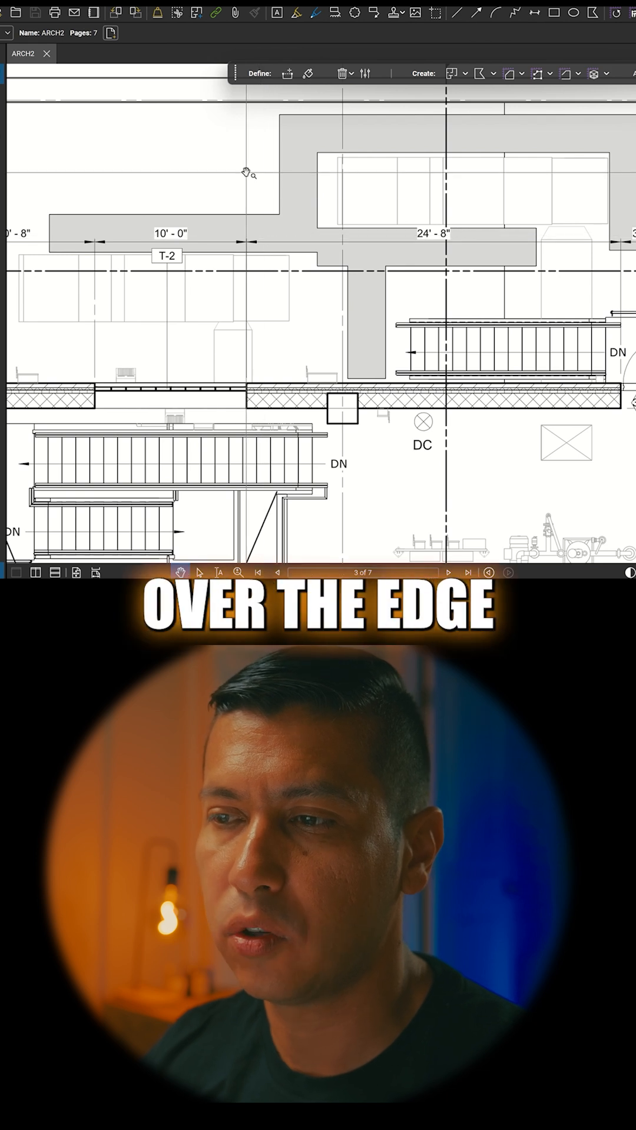
{"action": "left_click", "coordinate": [307, 73]}
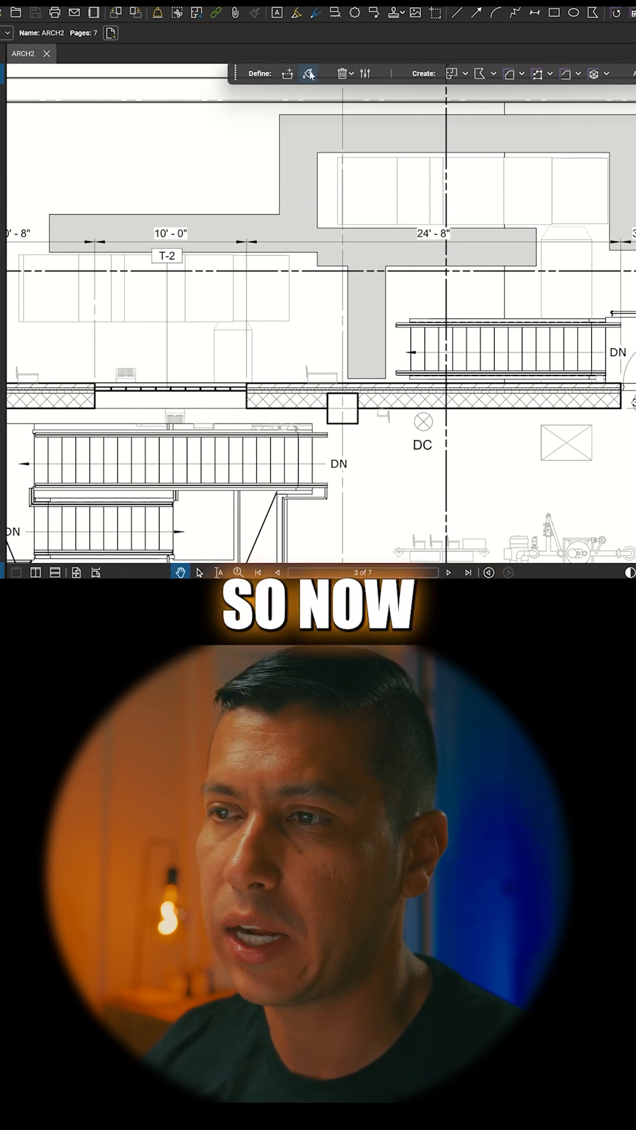
Spread green Dynamic Fill along the left hallway stretch around the 24'-8" dimension
{"action": "left_click", "coordinate": [308, 73]}
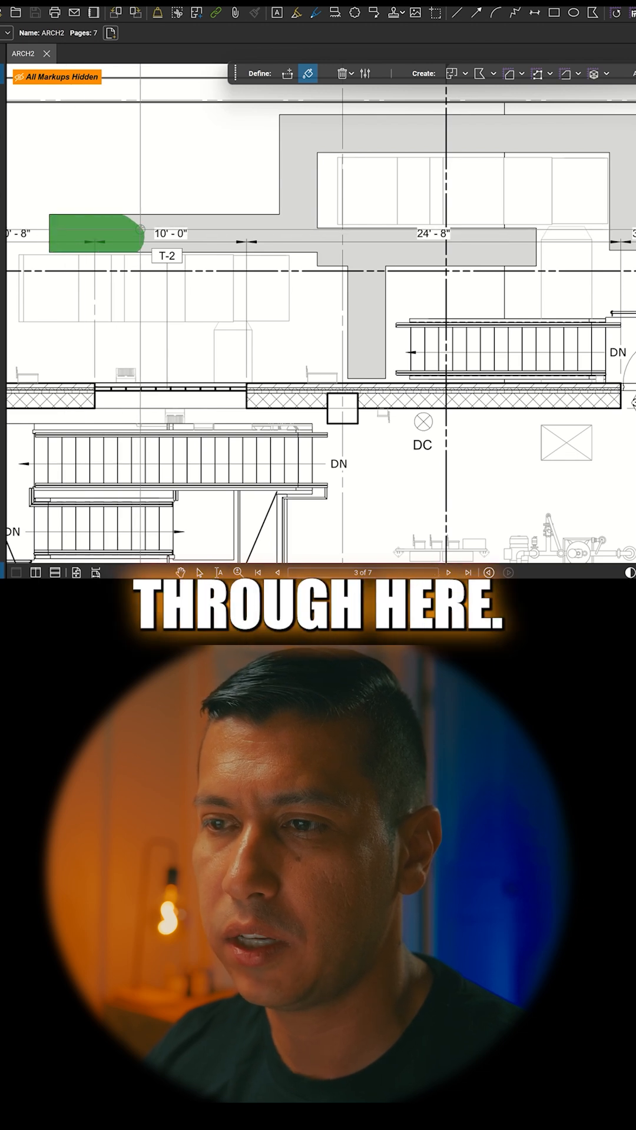
{"action": "left_click_drag", "start_coordinate": [130, 234], "coordinate": [294, 191]}
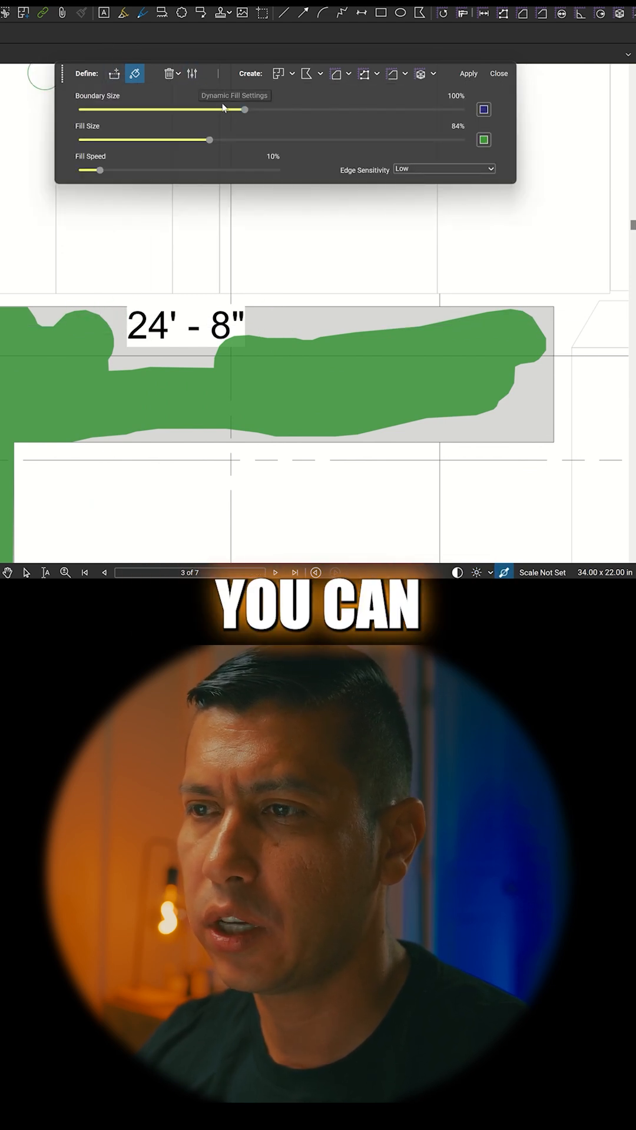
Cut boundary size to 25%, close the 24'-8" gap with a boundary and fill the whole hallway
{"action": "left_click_drag", "start_coordinate": [244, 109], "coordinate": [120, 108]}
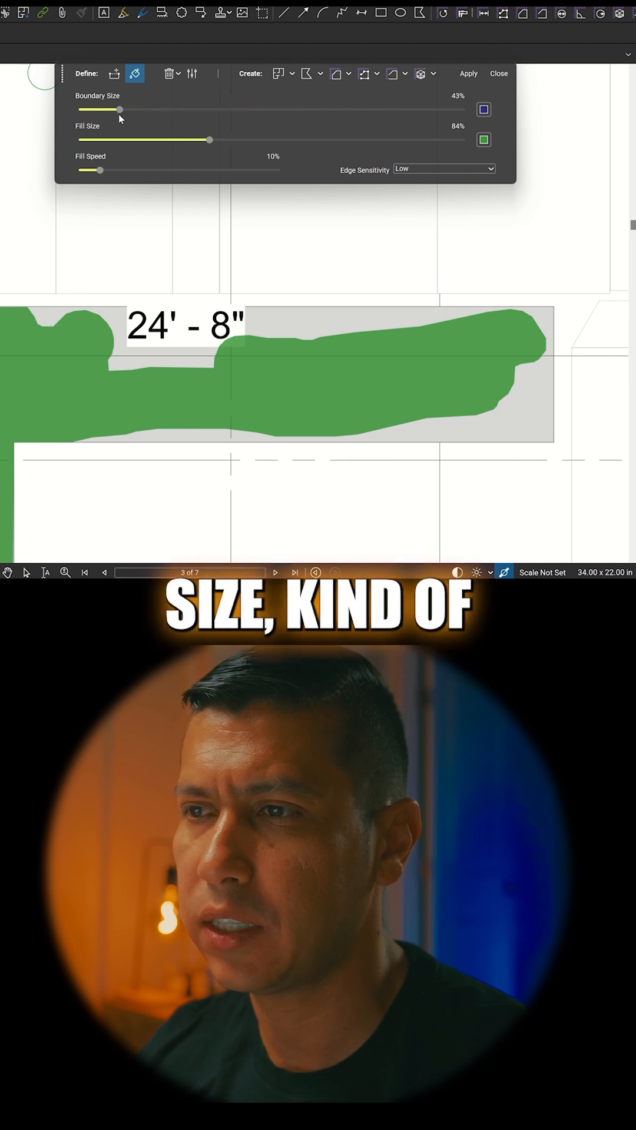
{"action": "left_click_drag", "start_coordinate": [120, 109], "coordinate": [80, 109]}
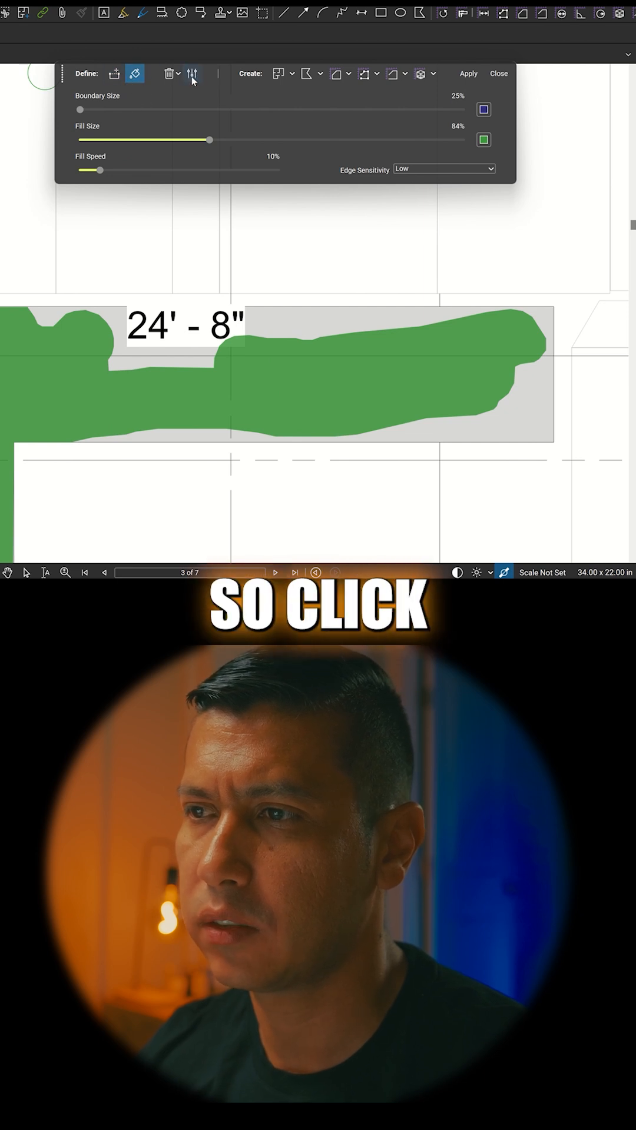
{"action": "left_click", "coordinate": [114, 73]}
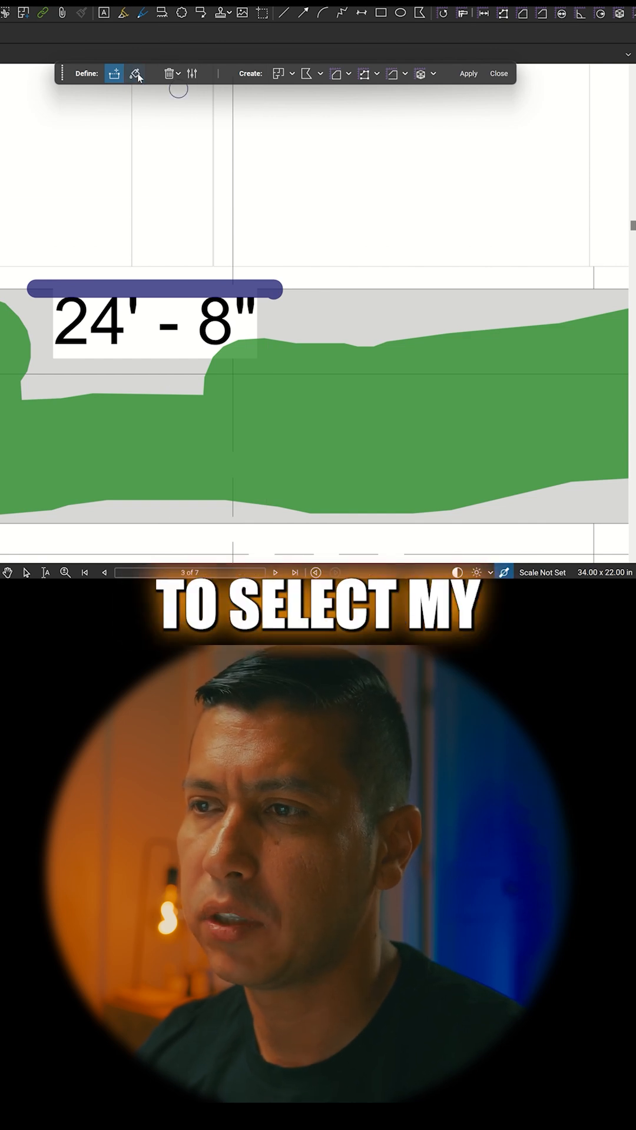
{"action": "left_click", "coordinate": [137, 73]}
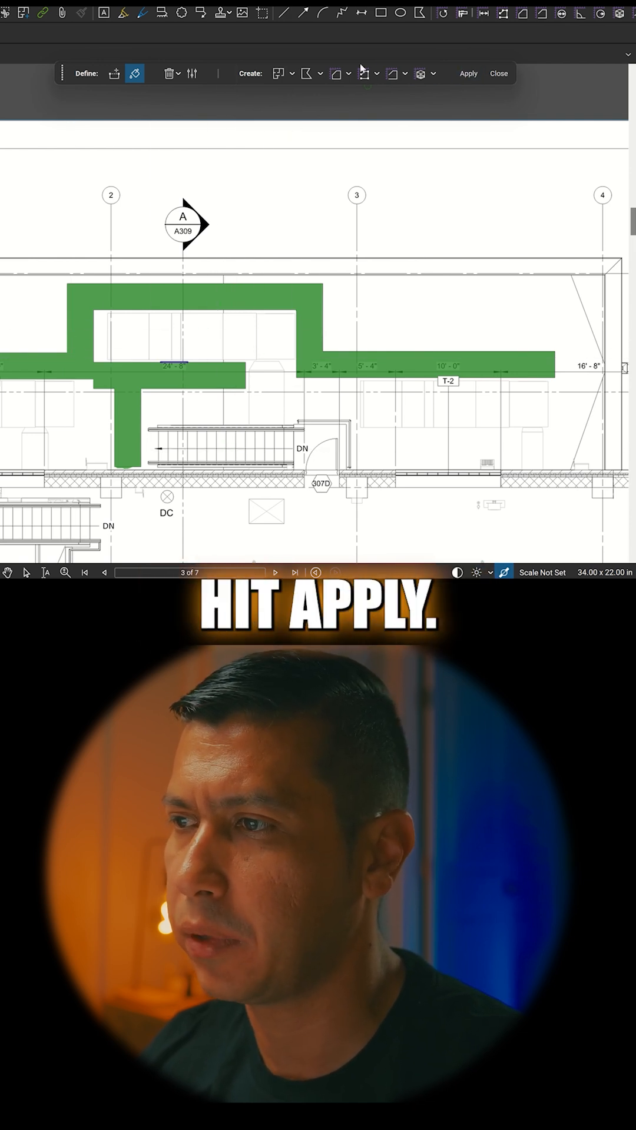
Create an Area measurement from the fill at 3/16" = 1'-0" scale, giving 237.48 sf
{"action": "left_click", "coordinate": [336, 73]}
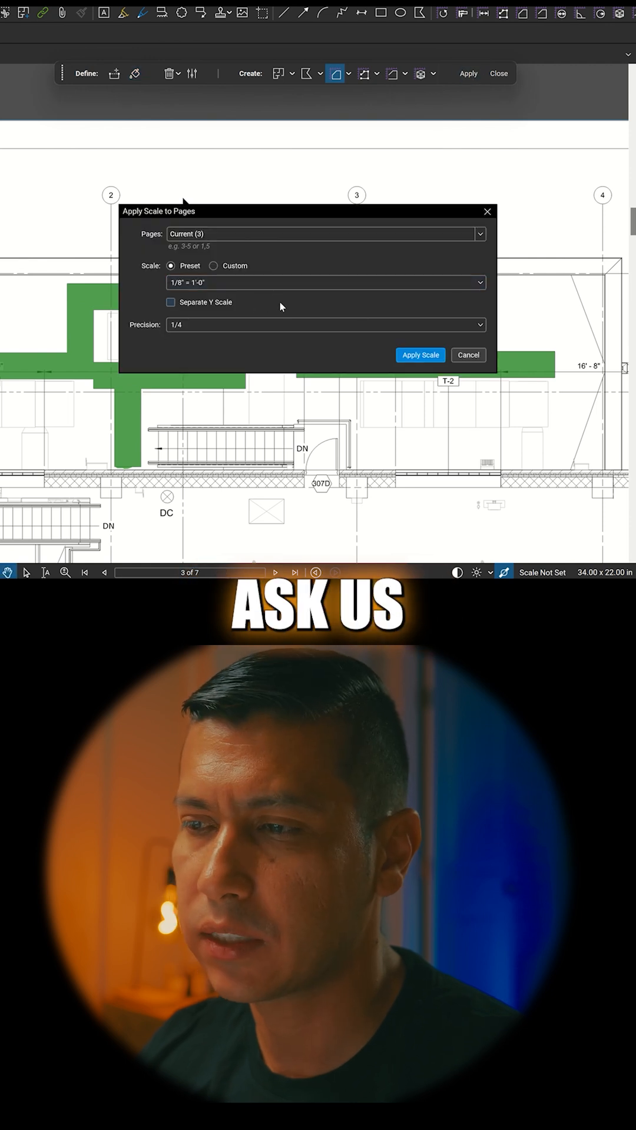
{"action": "left_click", "coordinate": [325, 282]}
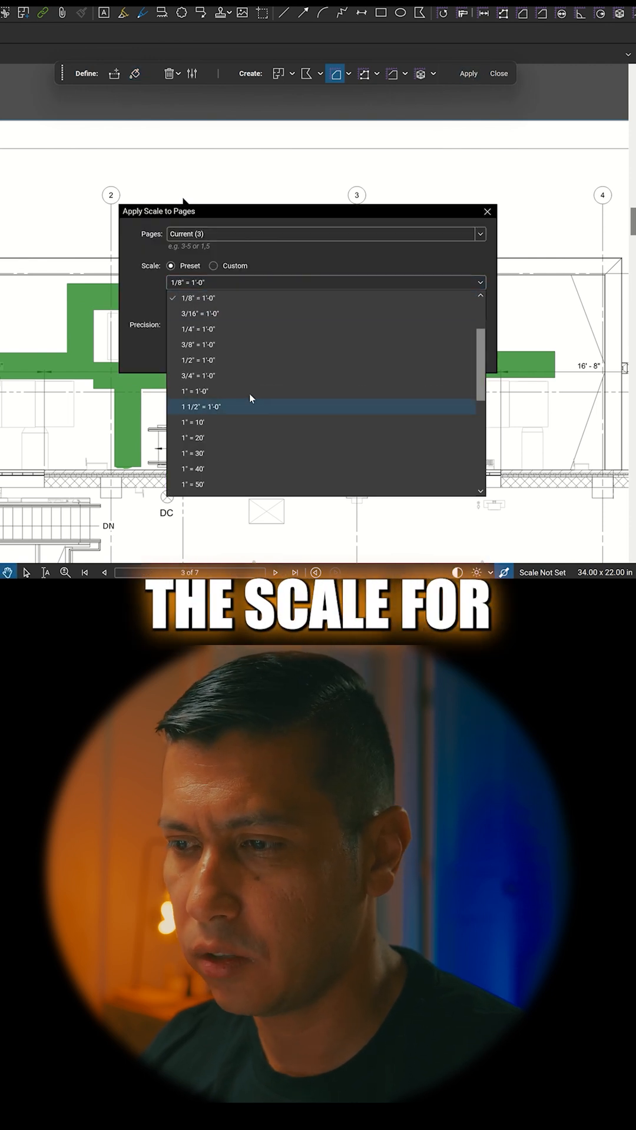
{"action": "left_click", "coordinate": [199, 313]}
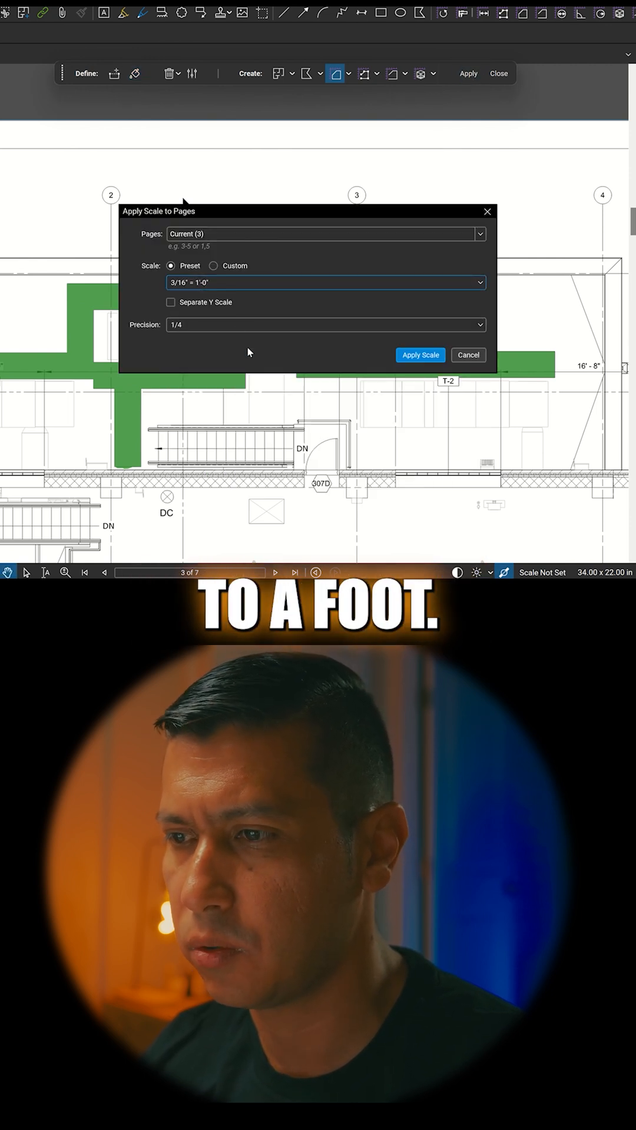
{"action": "left_click", "coordinate": [419, 355]}
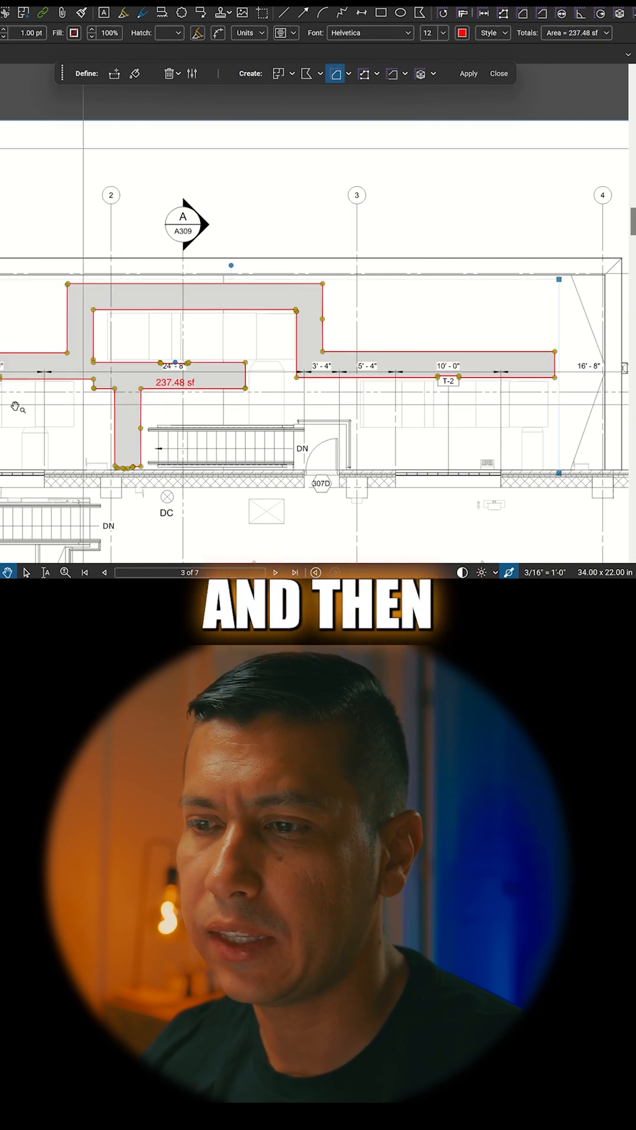